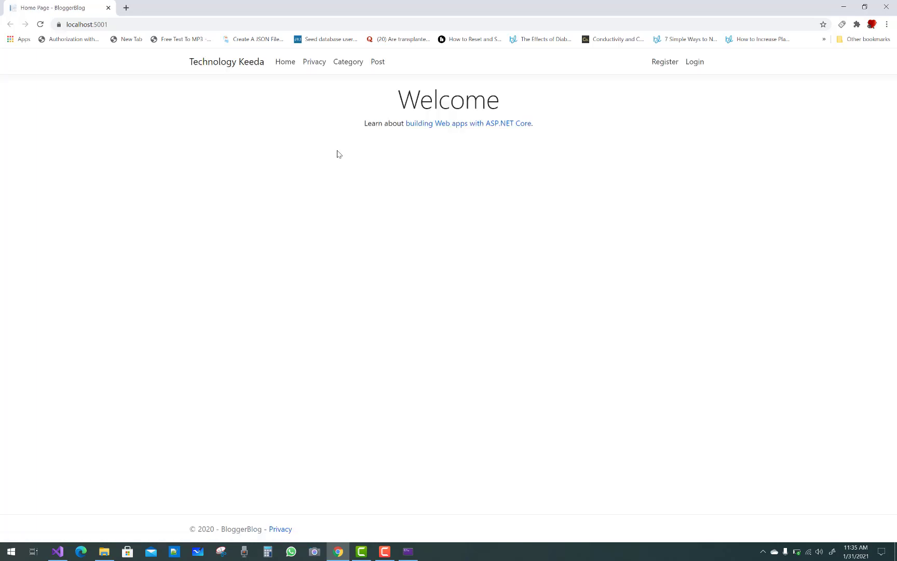
pyautogui.moveTo(677, 88)
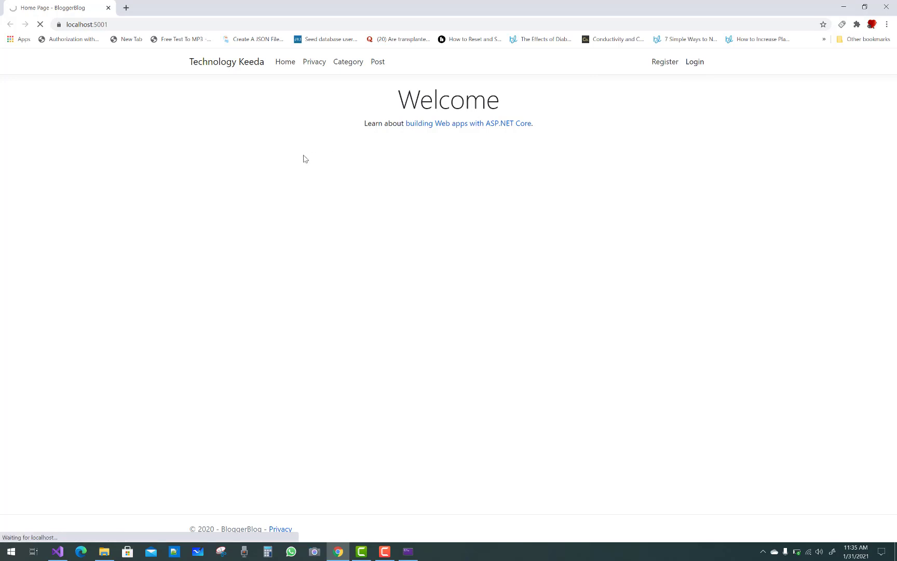
# Log in to BloggerBlog with email and password, dismissing Chrome's password breach alert
pyautogui.click(694, 62)
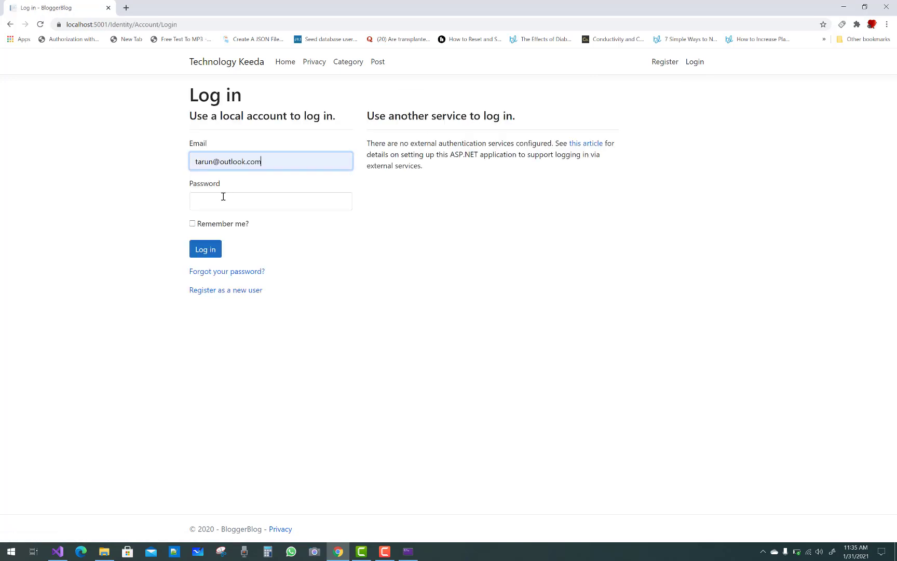
pyautogui.write('••')
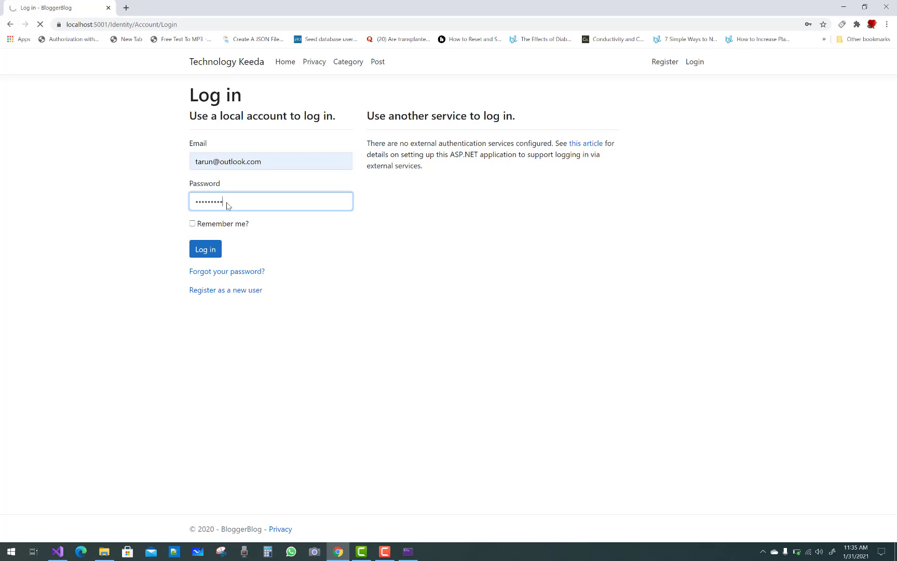
pyautogui.click(204, 248)
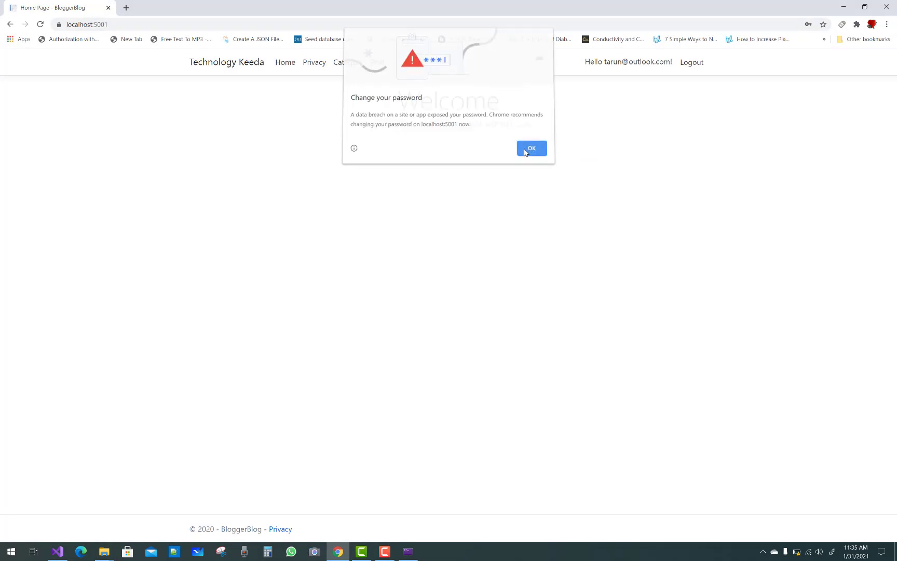
pyautogui.click(531, 147)
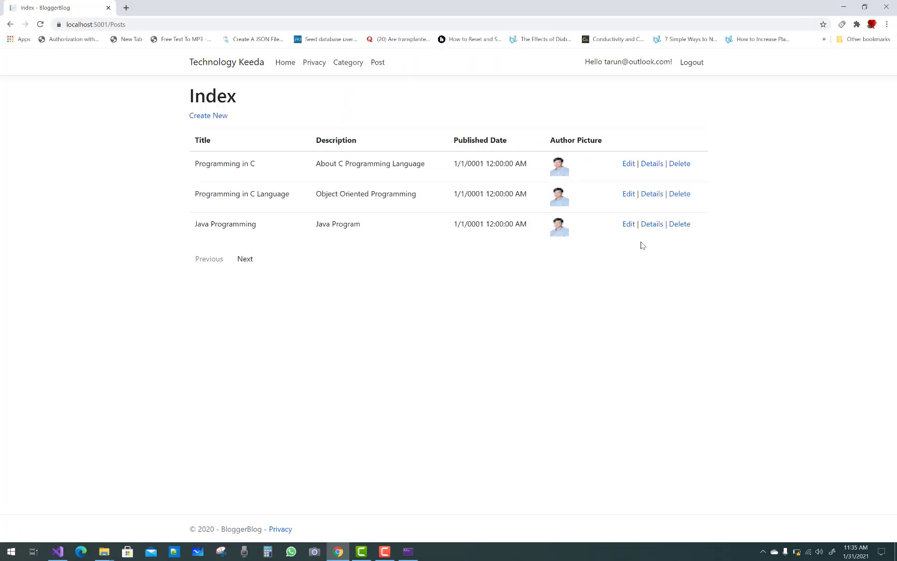
# Edit the Java Programming post, replacing its description with 'java programming tutorial'
pyautogui.click(627, 224)
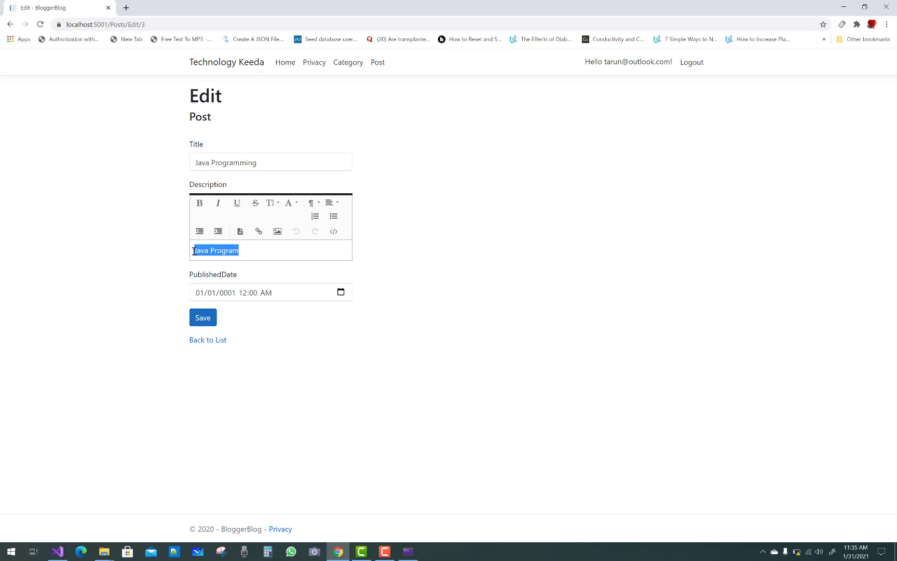
pyautogui.press('Delete')
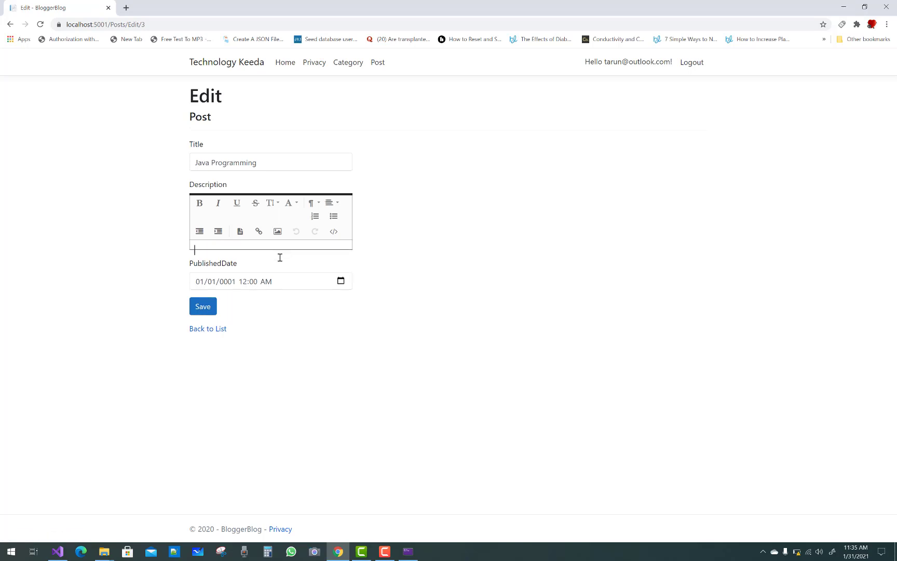
pyautogui.write('java progra')
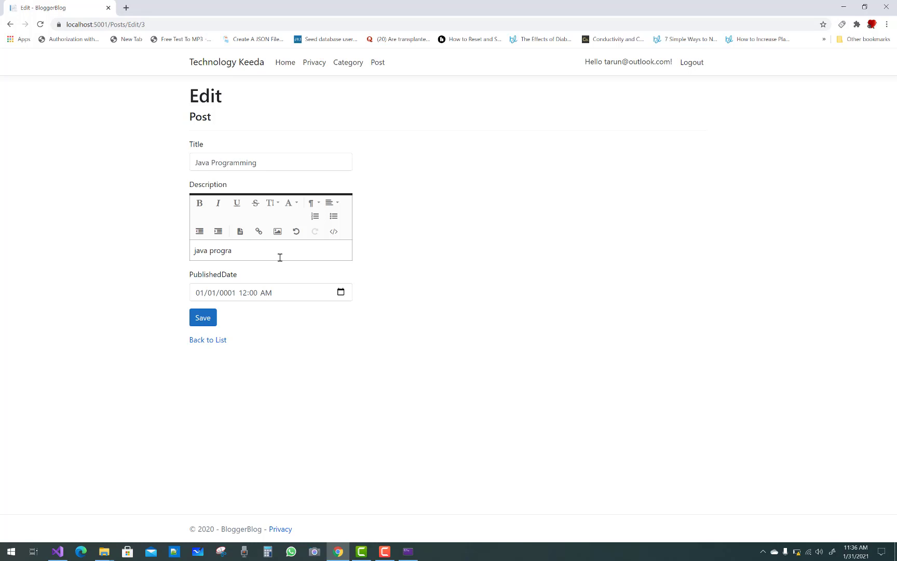
pyautogui.write('mming tu')
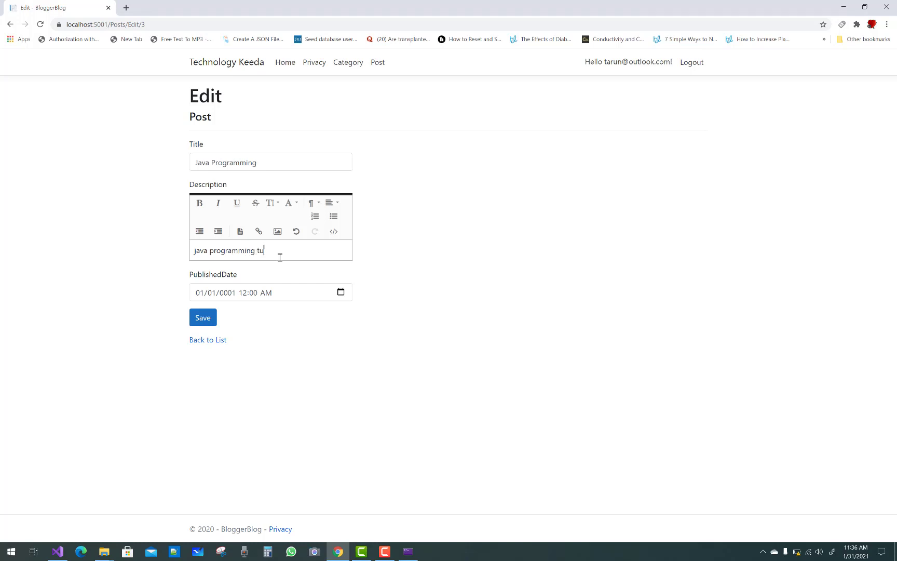
pyautogui.write('torial')
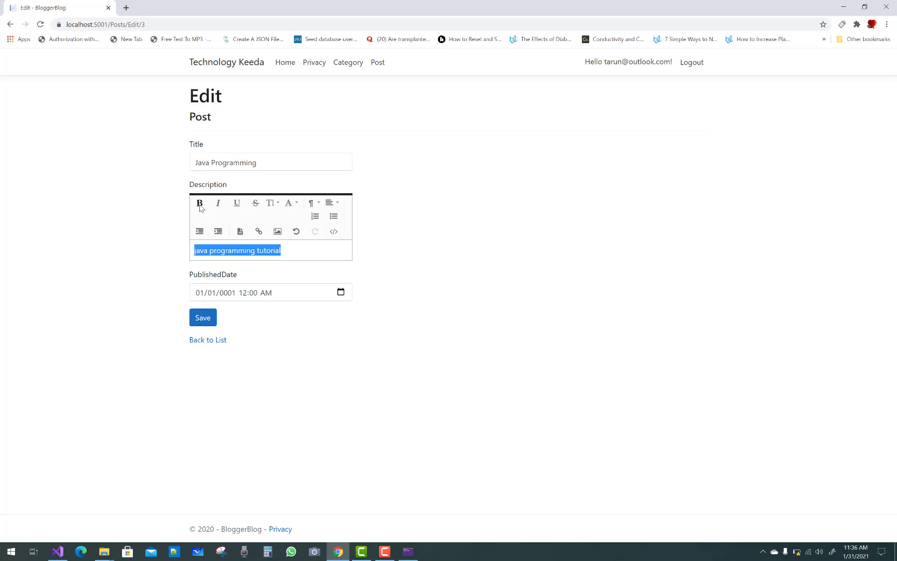
# Make the description bold with a larger font size, closing the image panel unused
pyautogui.click(199, 203)
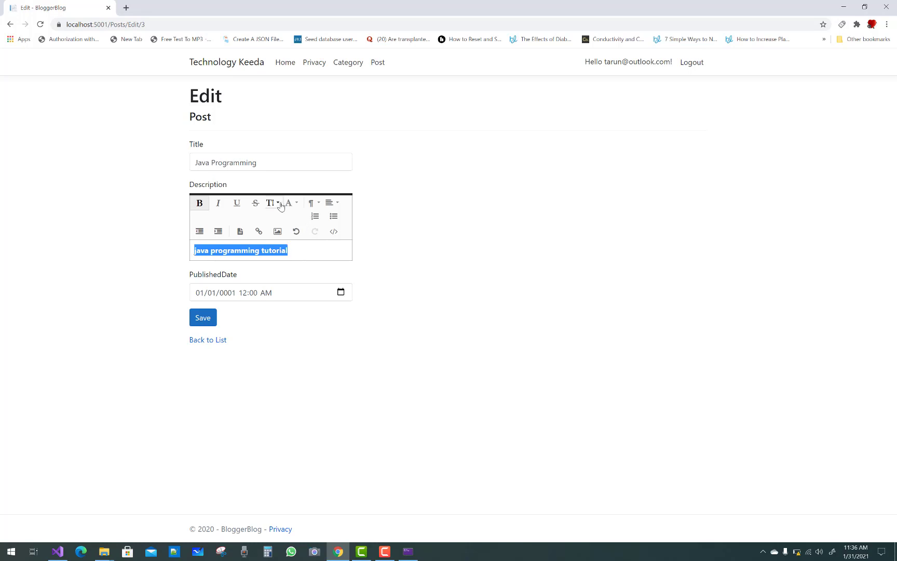
pyautogui.click(269, 202)
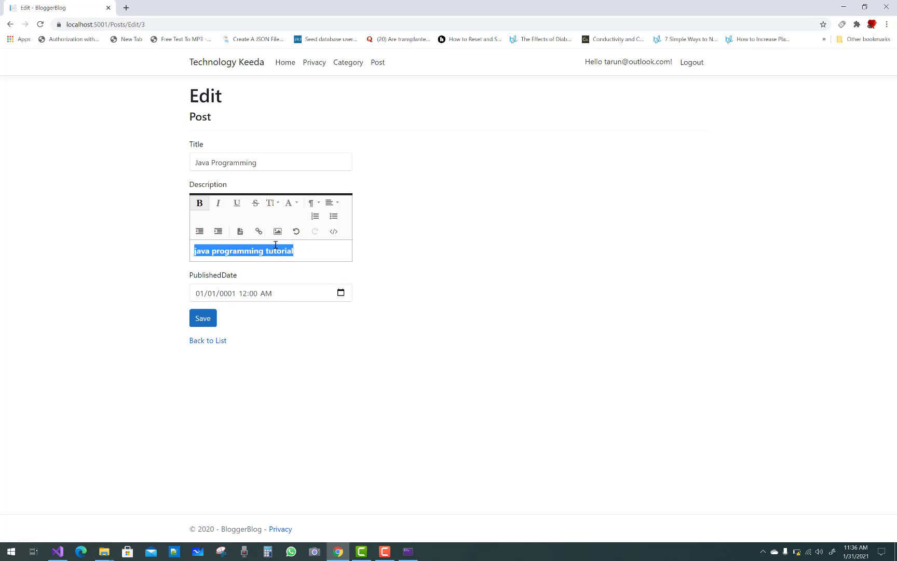
pyautogui.click(277, 231)
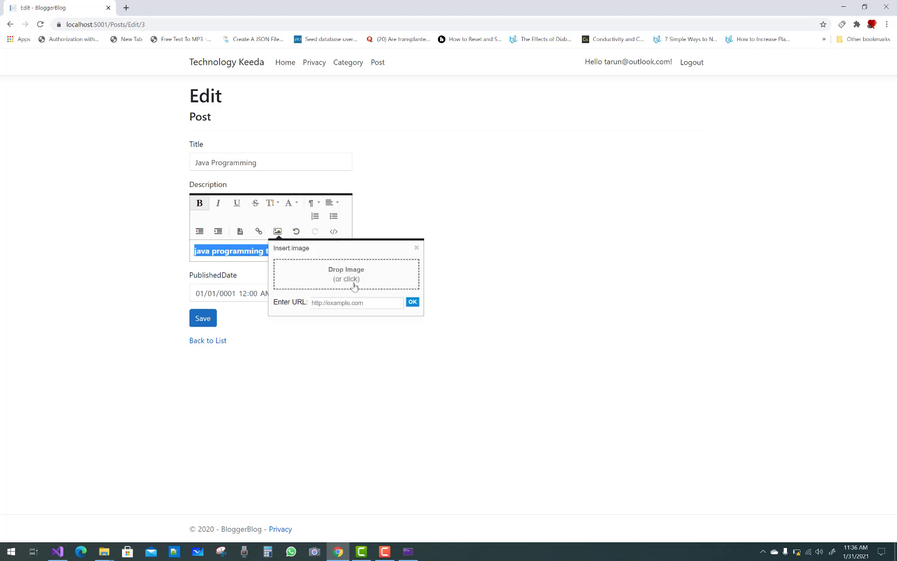
pyautogui.click(417, 247)
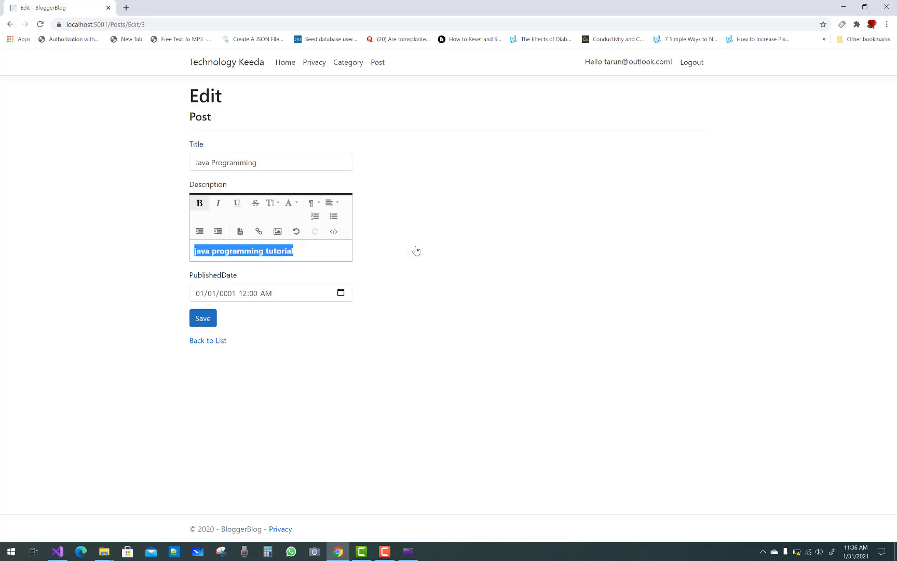
pyautogui.click(463, 266)
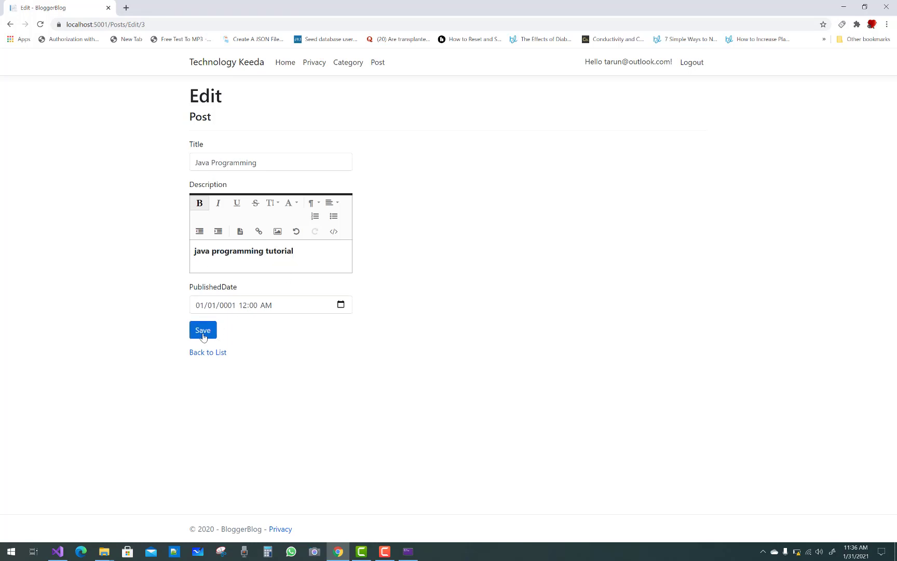
# Save the post, highlight its raw HTML description in the index, and reopen Java Programming's edit form
pyautogui.click(202, 330)
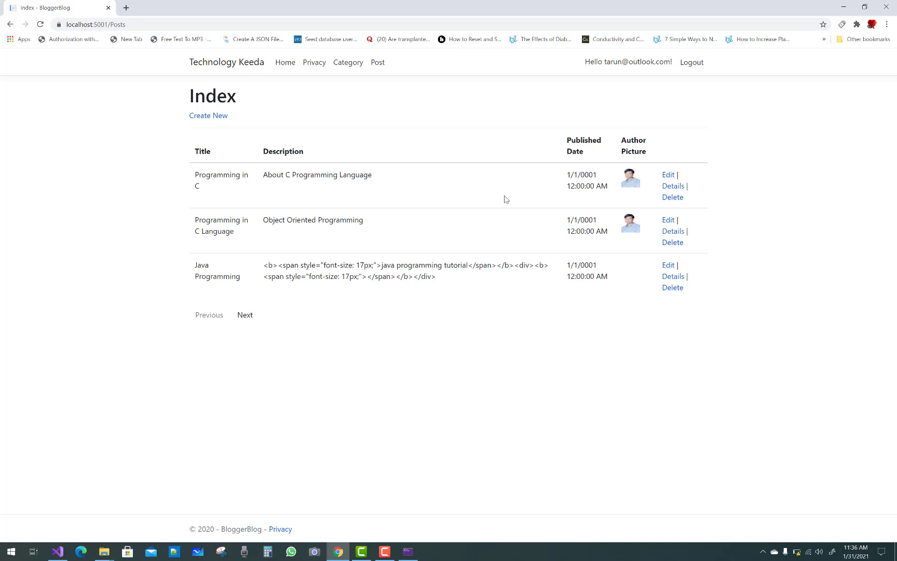
pyautogui.moveTo(437, 282)
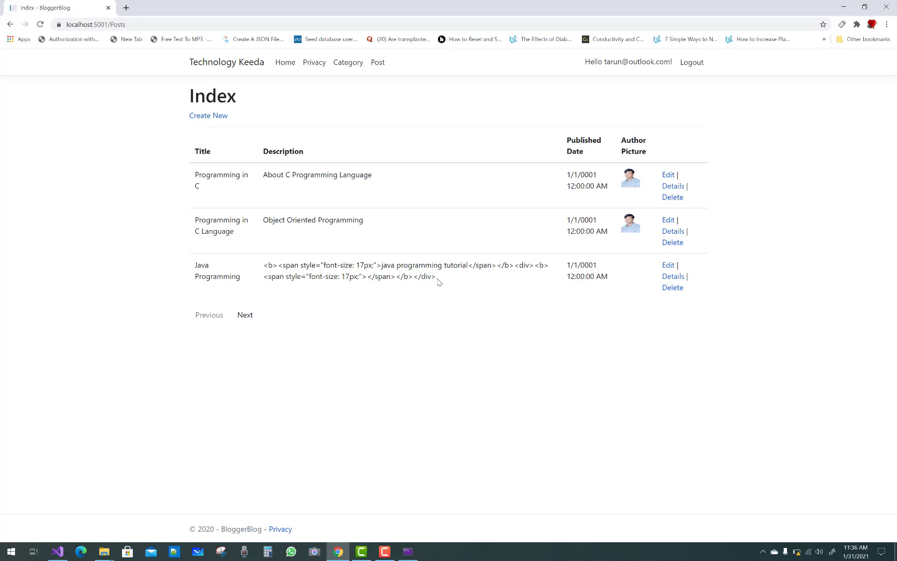
pyautogui.moveTo(262, 264); pyautogui.dragTo(436, 282)
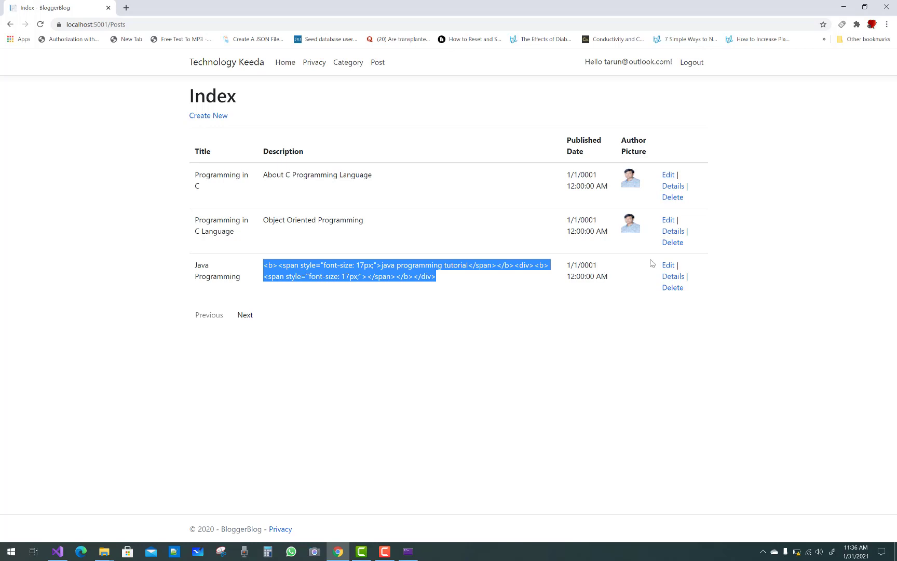
pyautogui.click(667, 264)
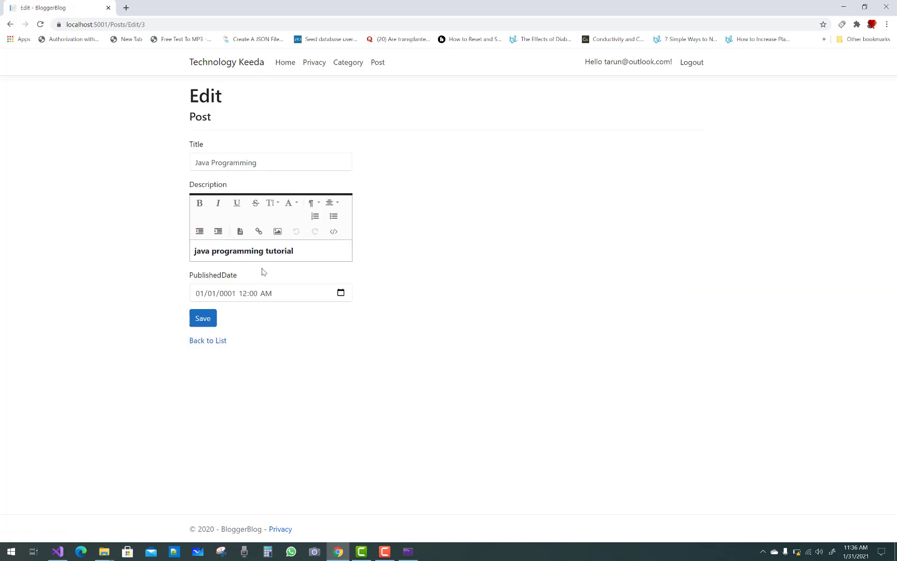
pyautogui.moveTo(466, 262)
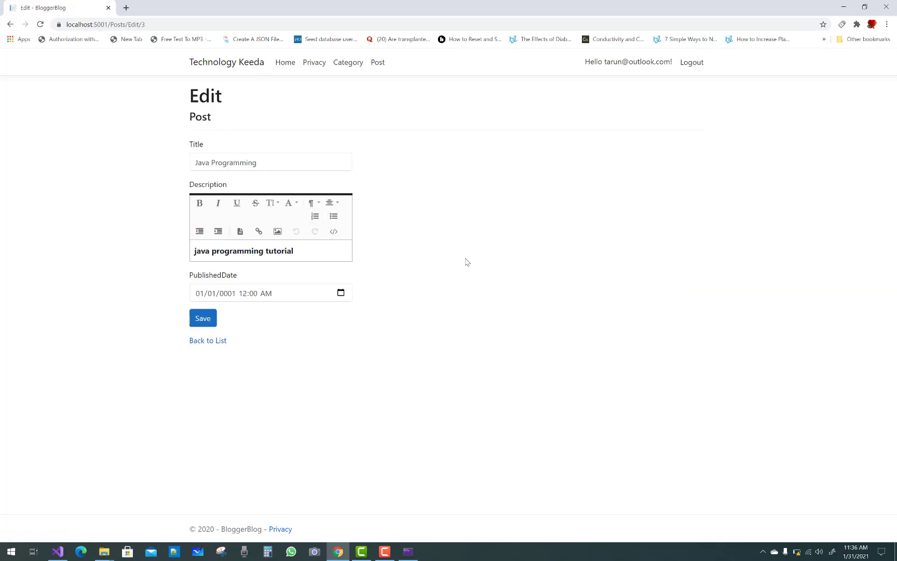
pyautogui.moveTo(472, 285)
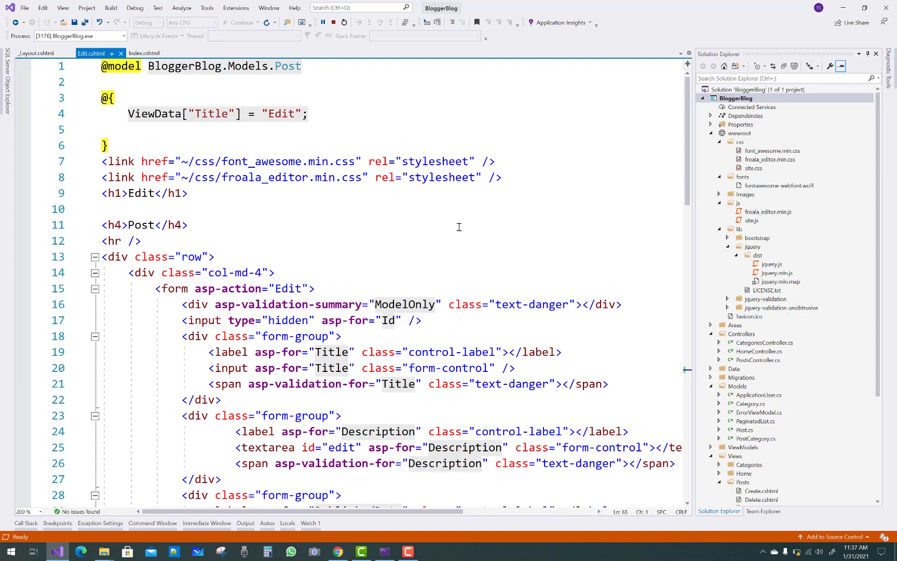
pyautogui.scroll(-3)
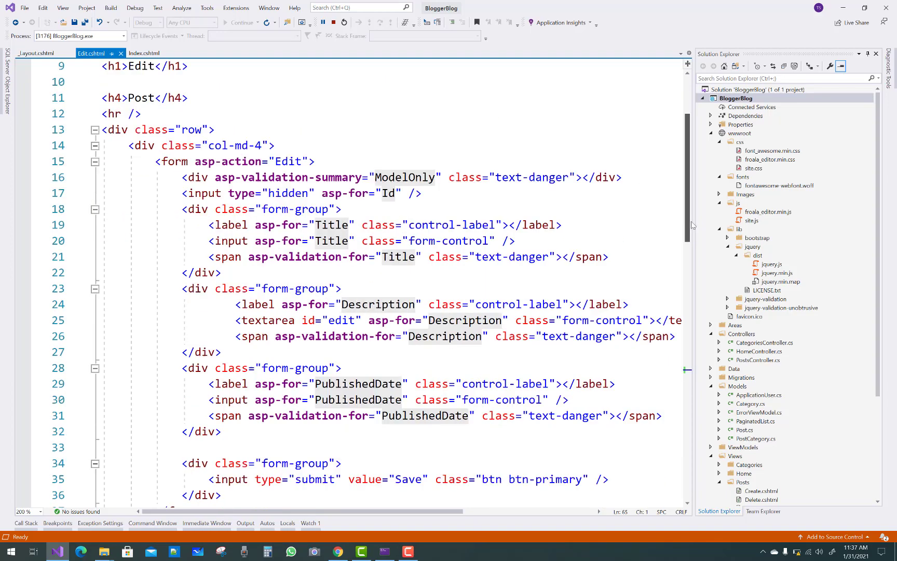
pyautogui.scroll(-3)
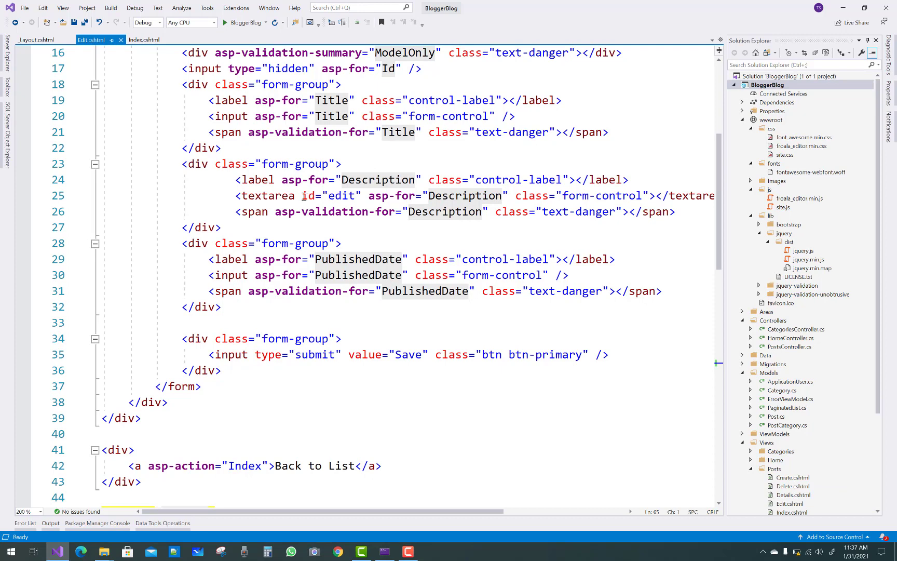
pyautogui.doubleClick(330, 195)
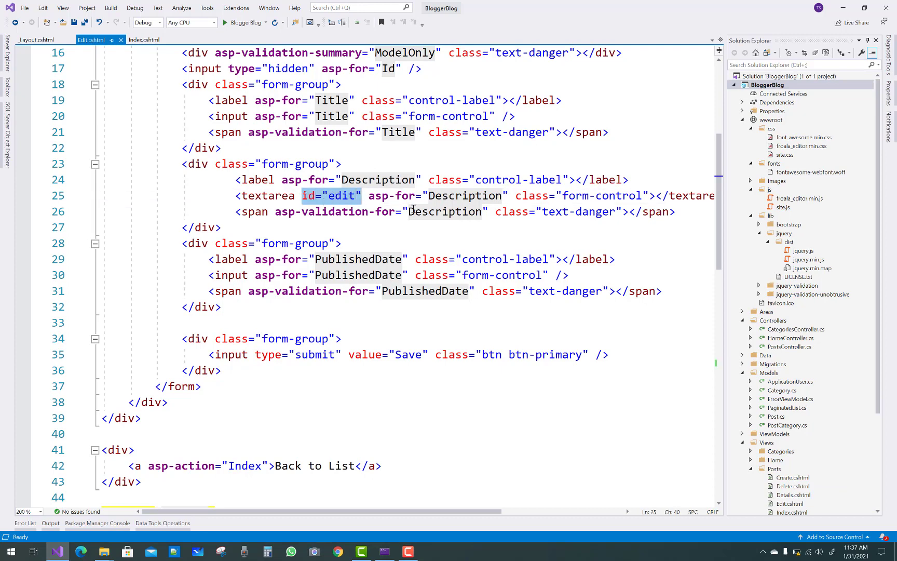
pyautogui.scroll(-3)
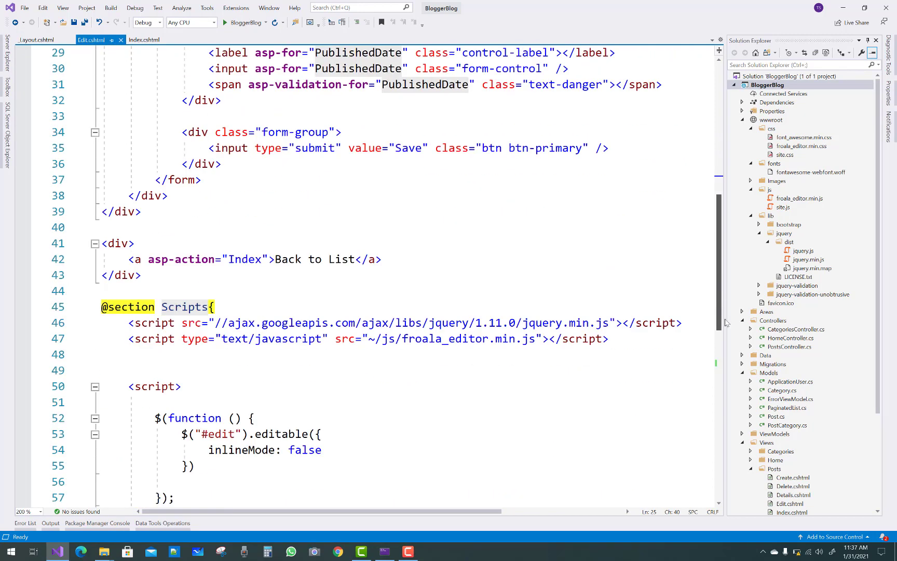
pyautogui.scroll(-3)
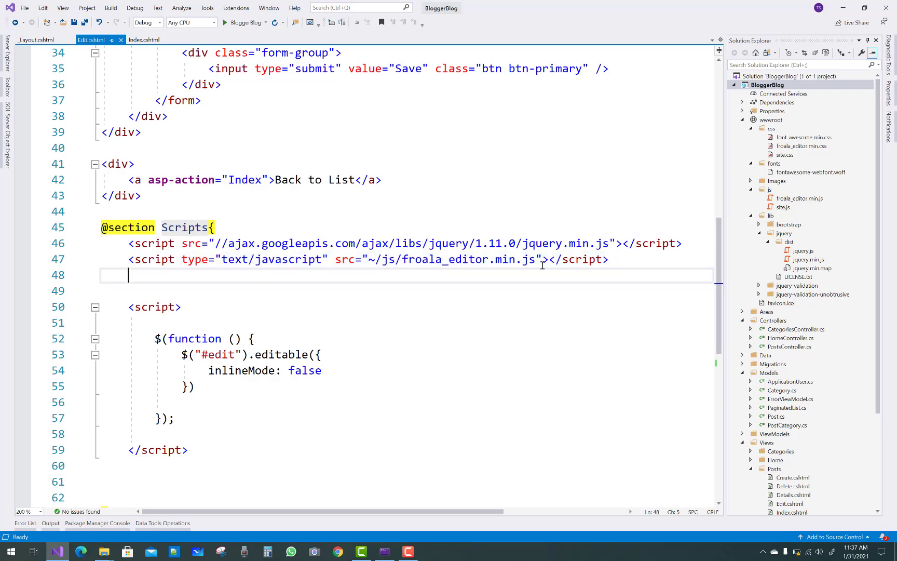
pyautogui.moveTo(429, 377)
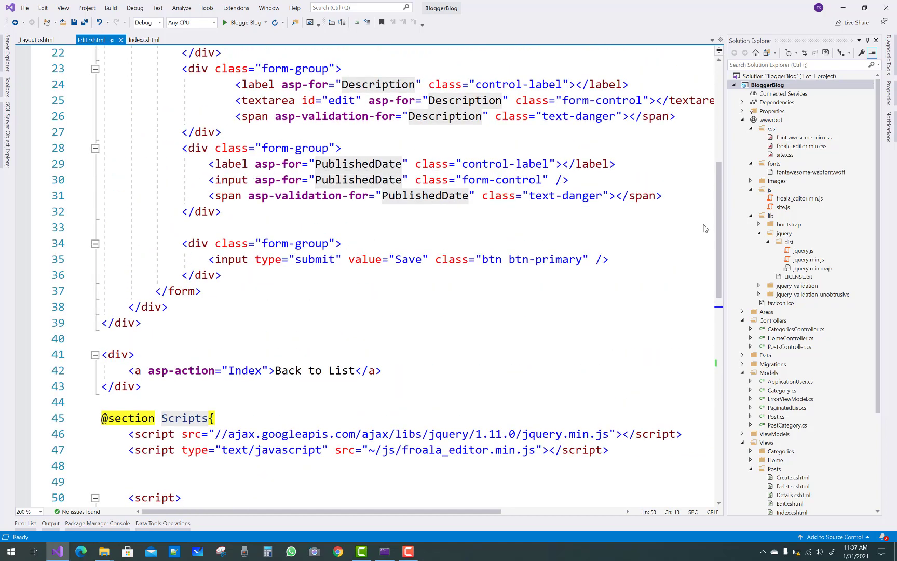
pyautogui.doubleClick(341, 100)
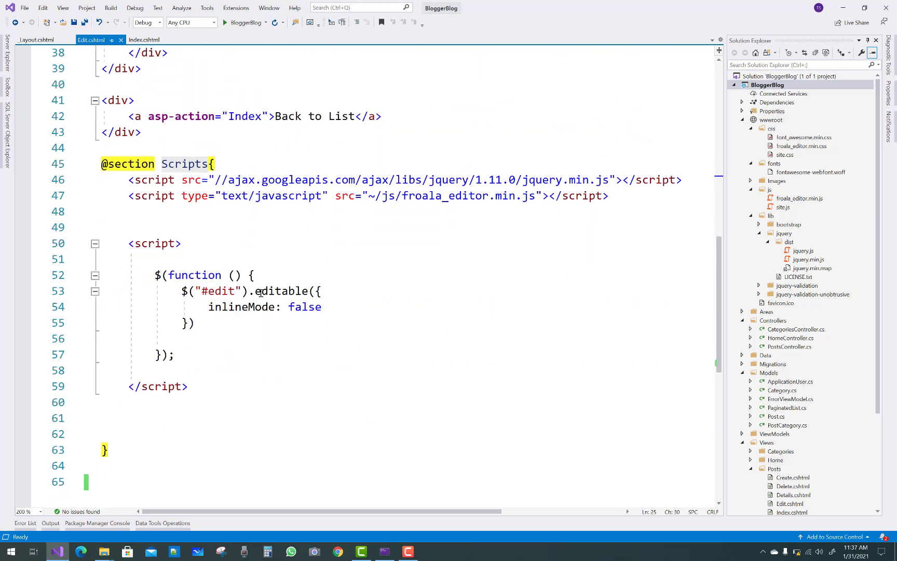
pyautogui.moveTo(255, 290); pyautogui.dragTo(321, 307)
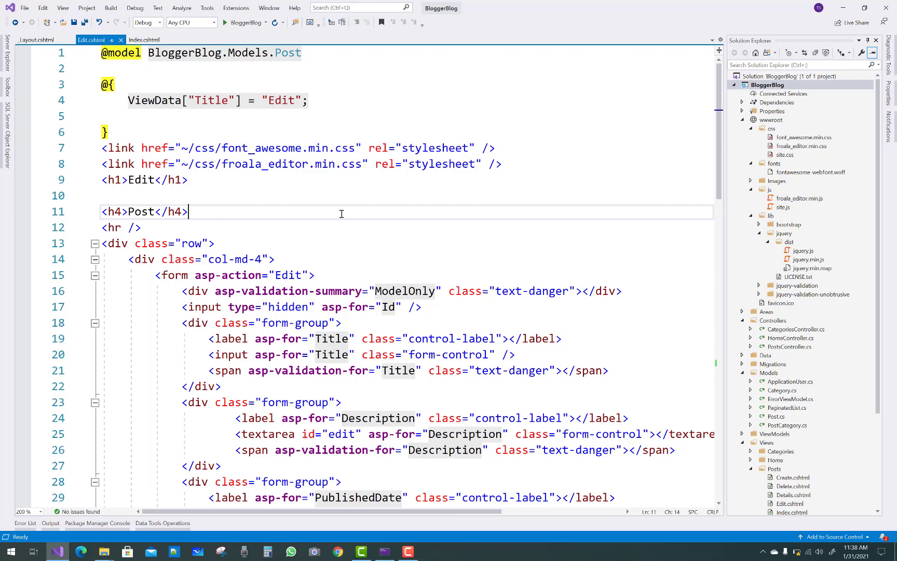
pyautogui.moveTo(774, 169)
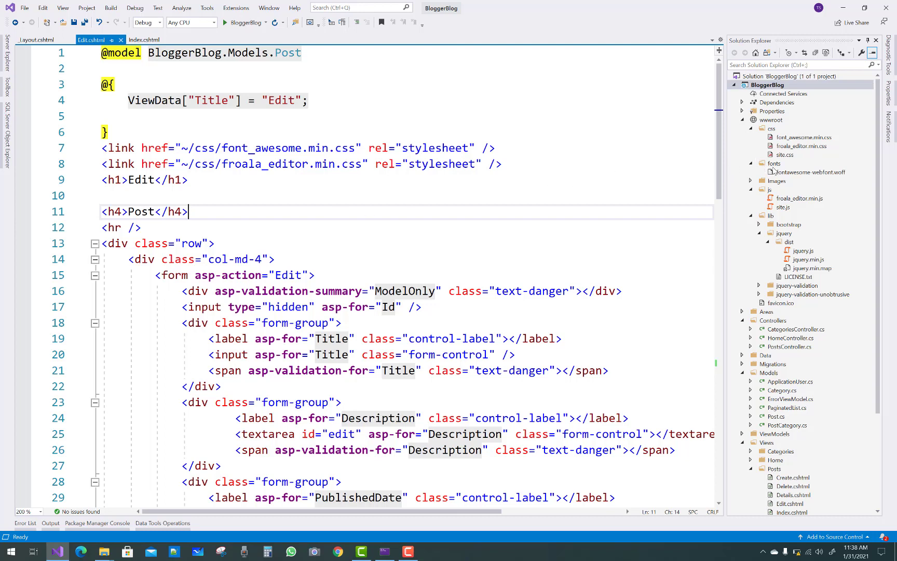
# Open font_awesome.min.css and froala_editor.min.css from wwwroot in Solution Explorer
pyautogui.click(810, 172)
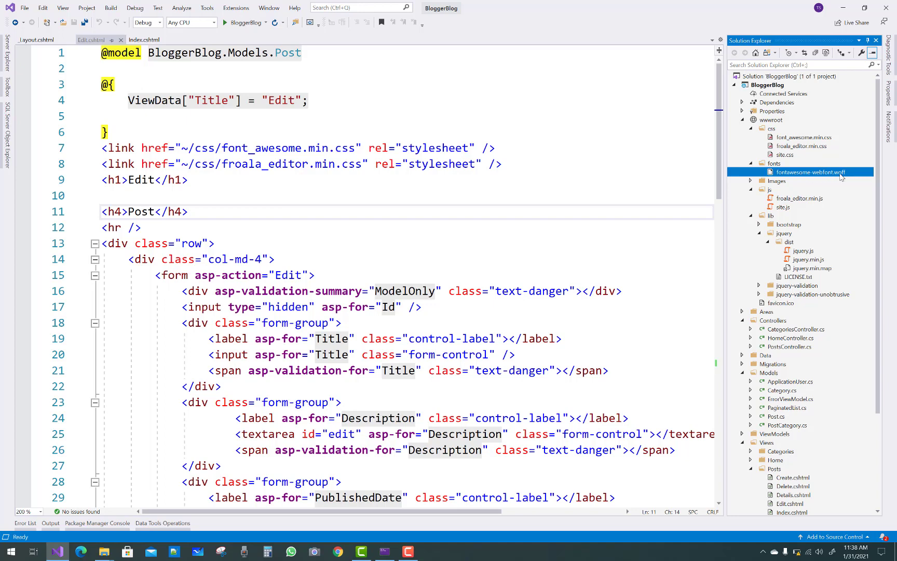
pyautogui.moveTo(840, 176)
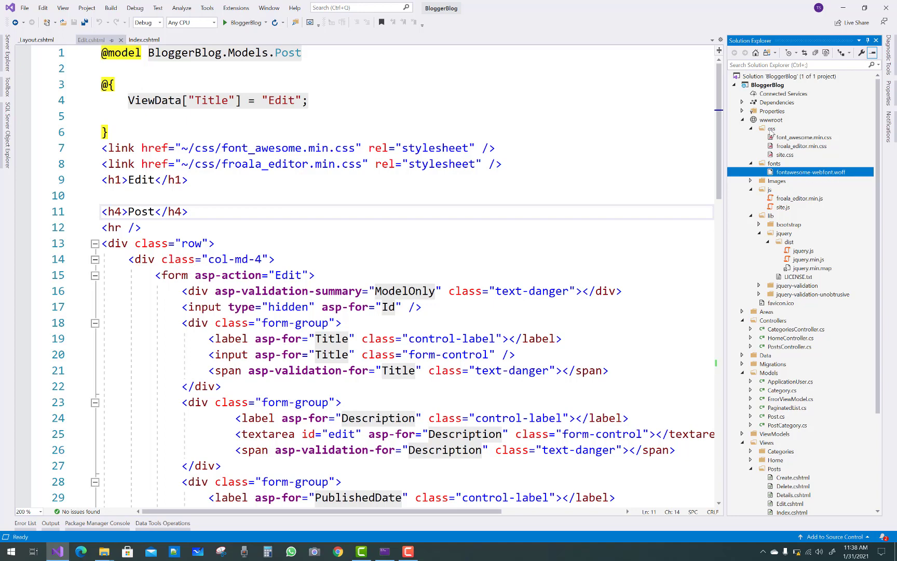
pyautogui.doubleClick(803, 137)
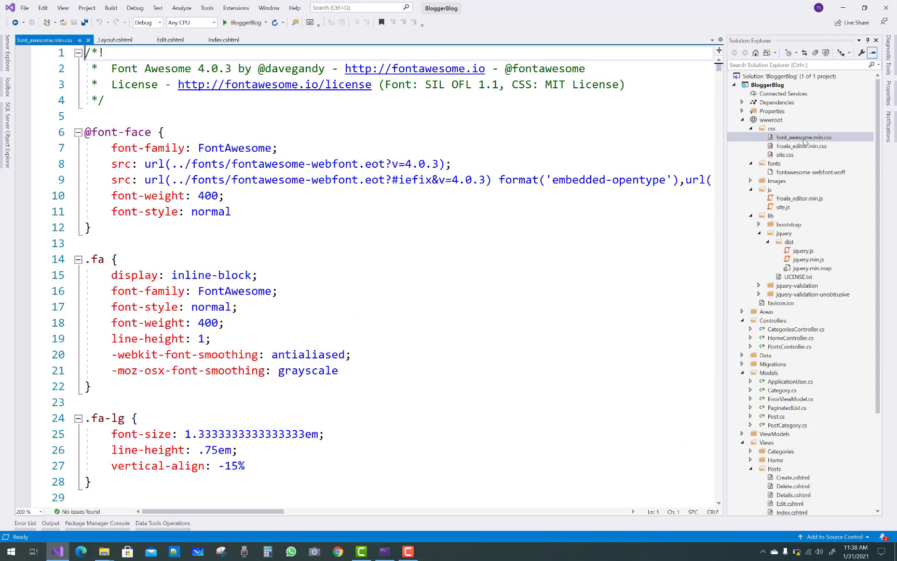
pyautogui.click(800, 146)
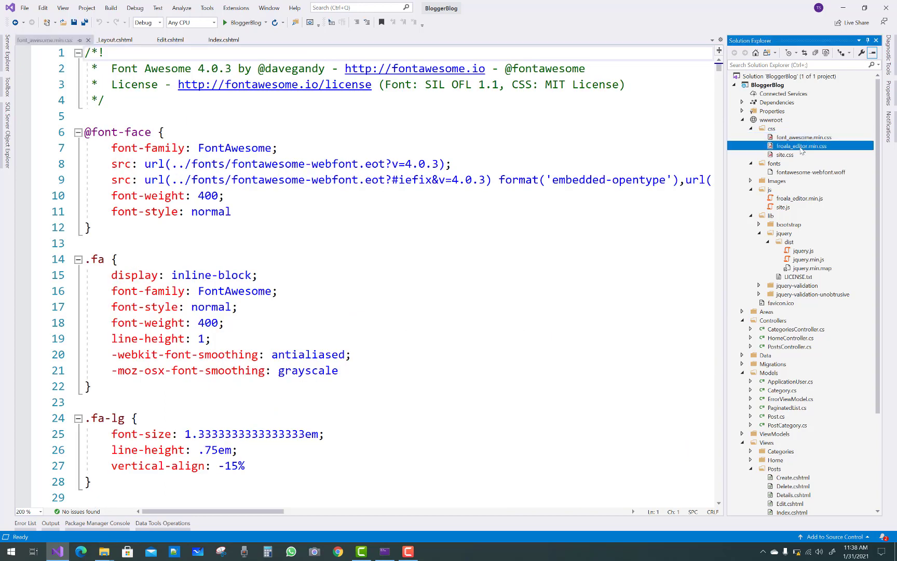
pyautogui.doubleClick(801, 146)
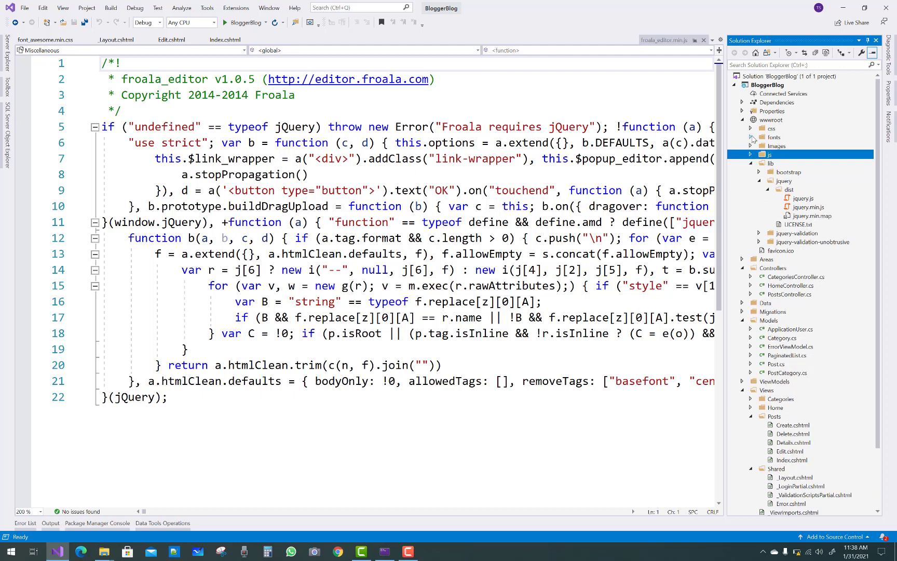
# Collapse wwwroot and close the font_awesome.min.css tab
pyautogui.click(753, 129)
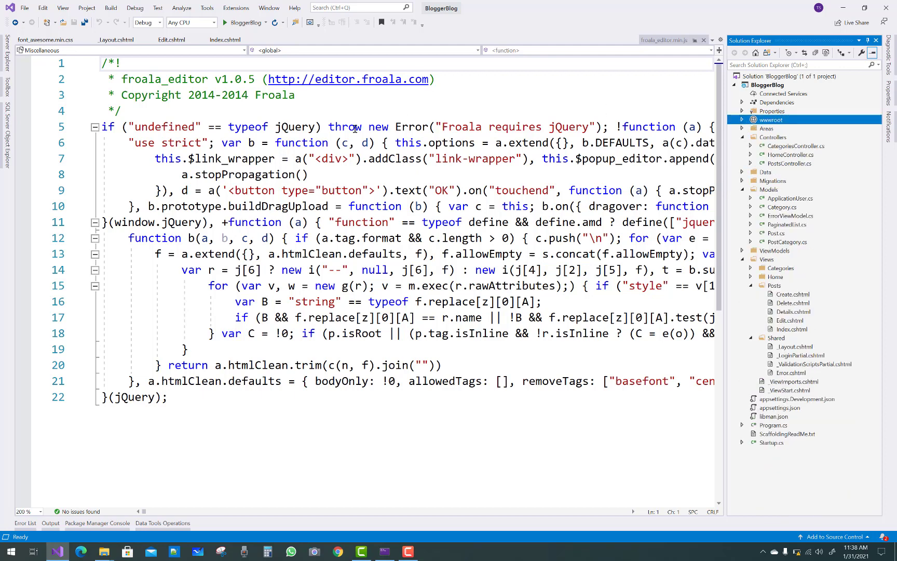
pyautogui.moveTo(89, 40)
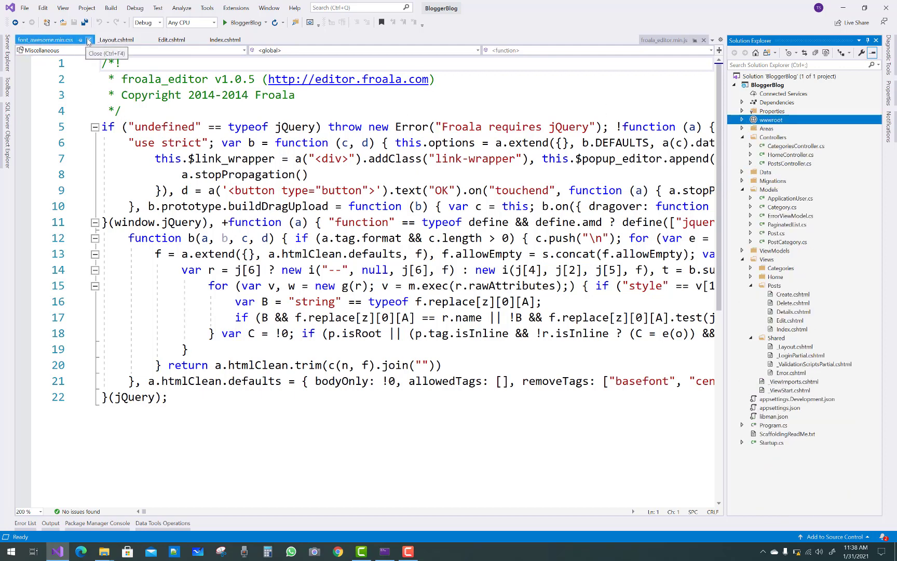
pyautogui.click(89, 40)
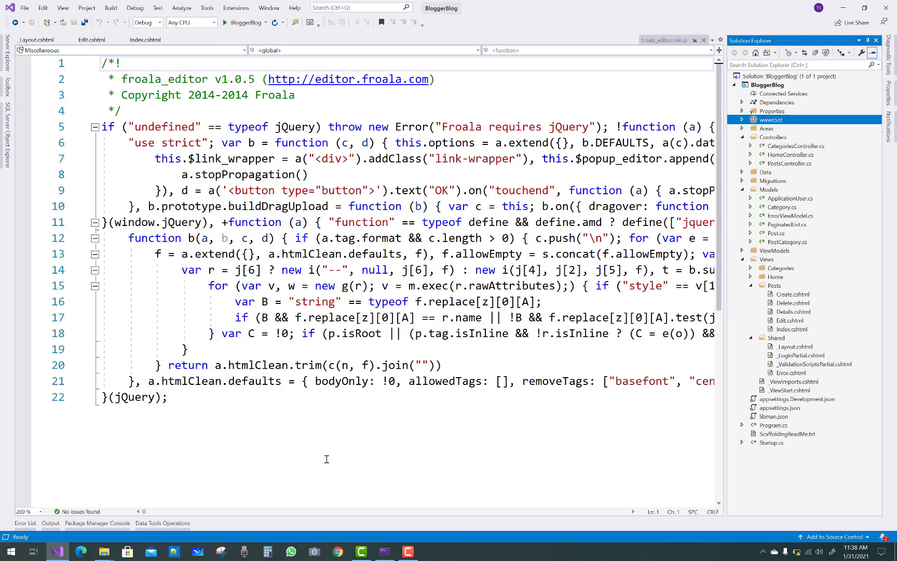
pyautogui.moveTo(335, 489)
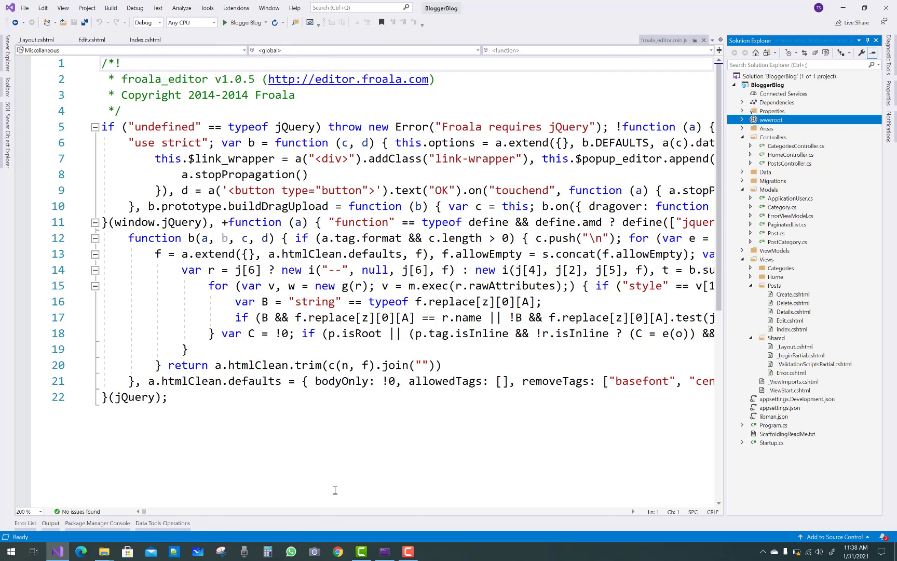
pyautogui.moveTo(334, 517)
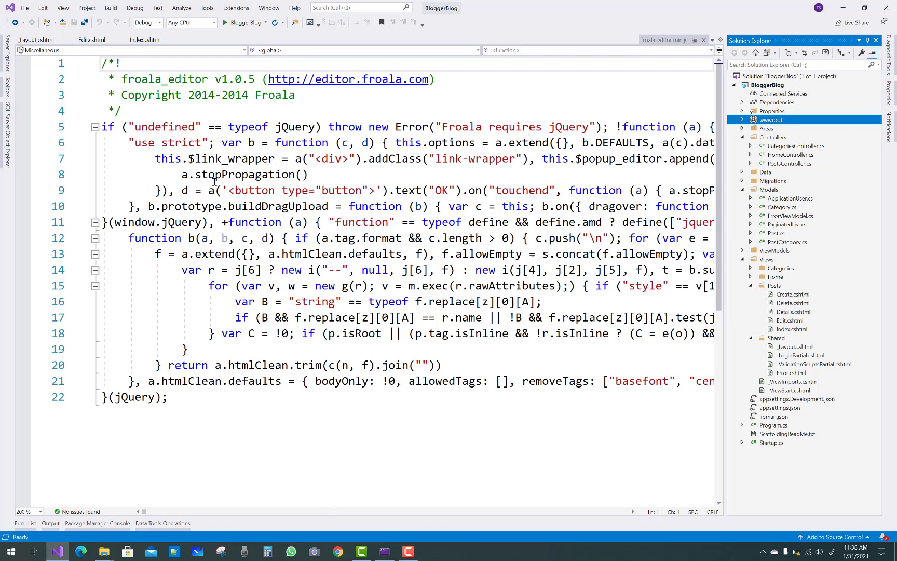
pyautogui.moveTo(92, 39)
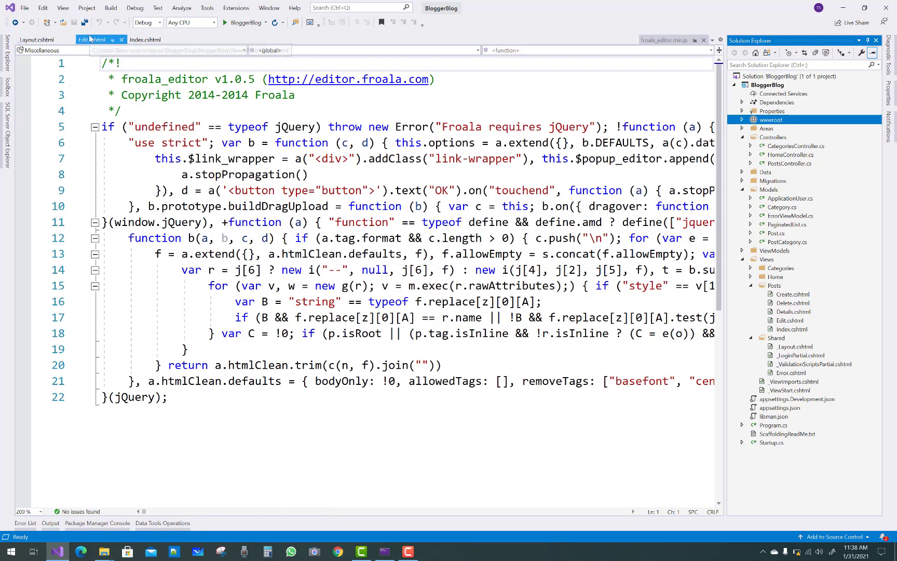